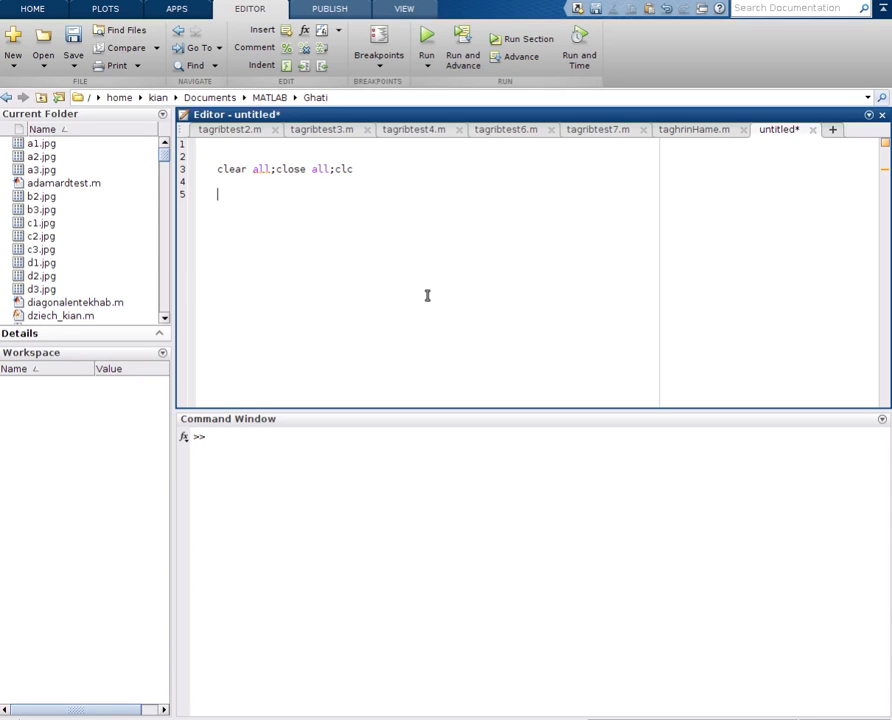
Step: Write x = 0:5 and plot(x) in the script and run it
{"action": "type", "text": "x ="}
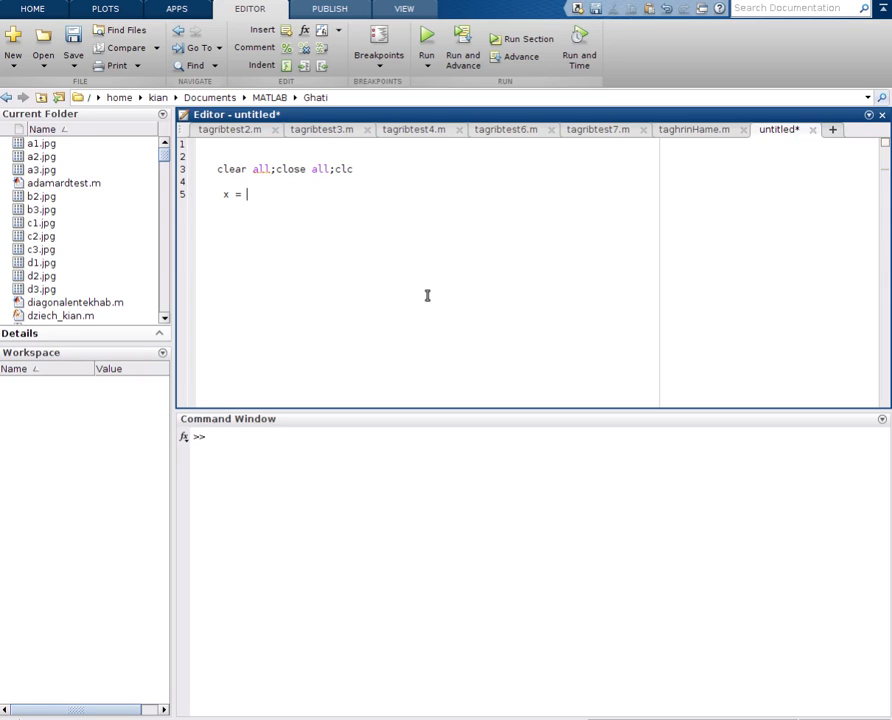
{"action": "type", "text": "0:5"}
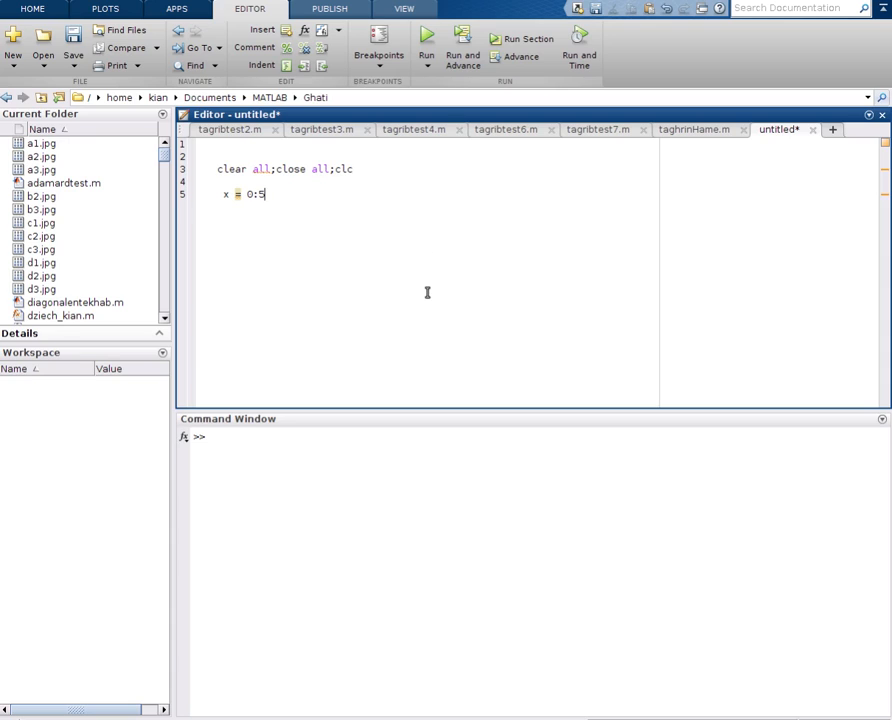
{"action": "key", "text": "enter"}
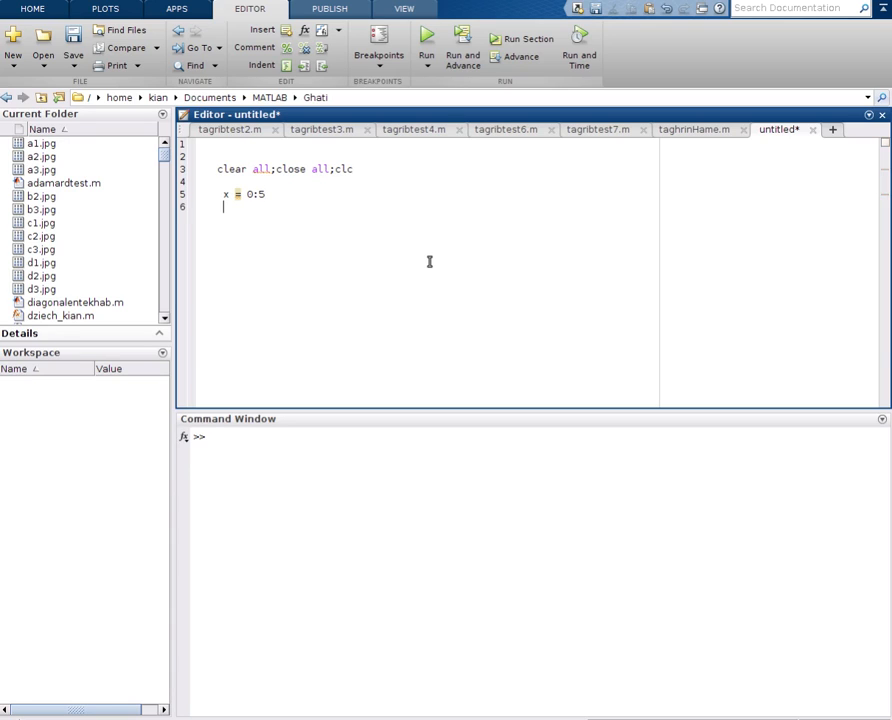
{"action": "type", "text": "plot"}
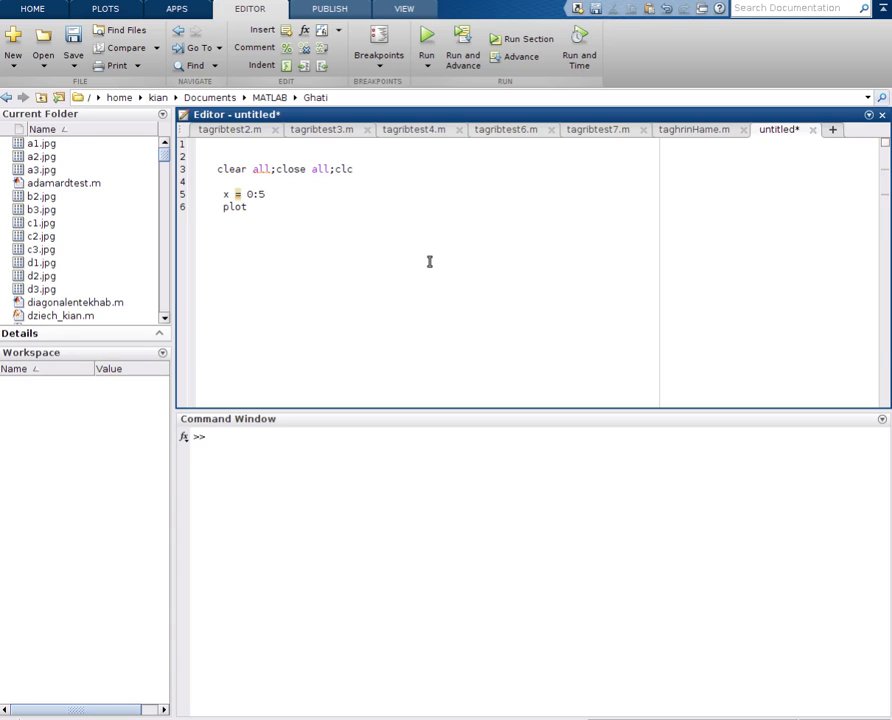
{"action": "type", "text": "(x"}
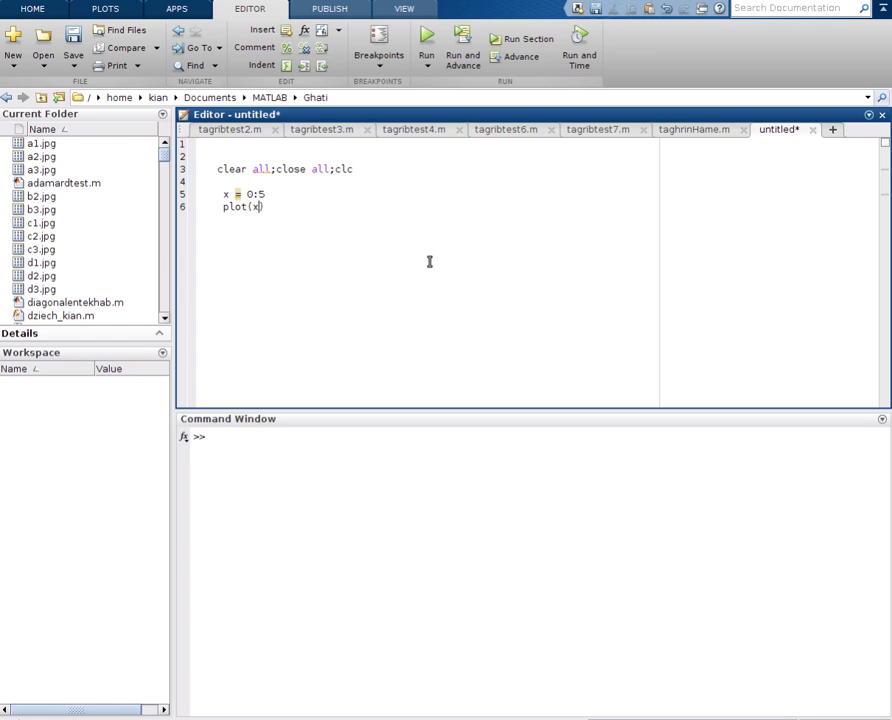
{"action": "key", "text": "ctrl+a"}
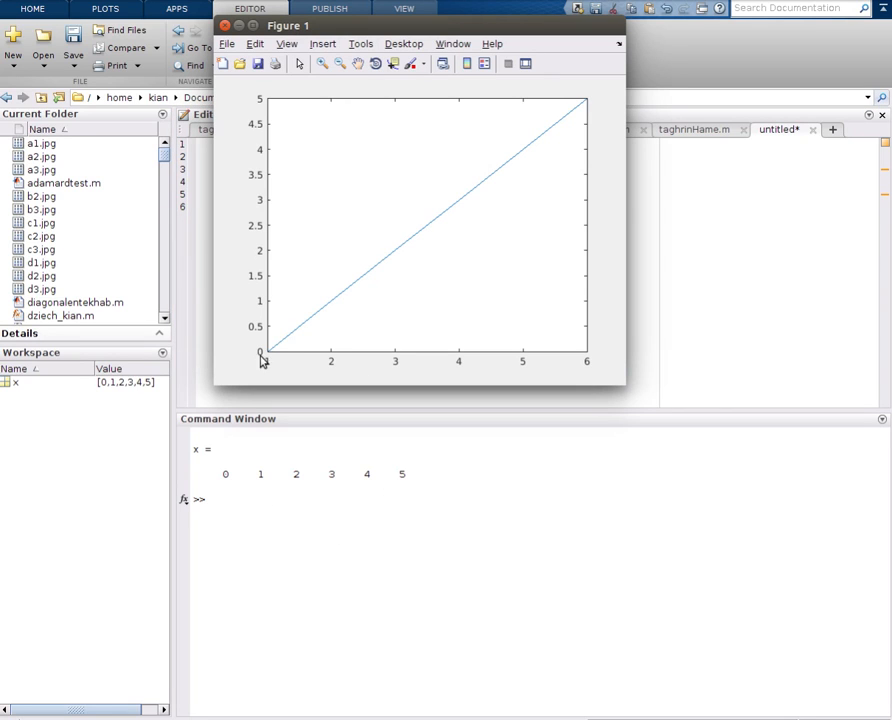
{"action": "mouse_move", "coordinate": [434, 373]}
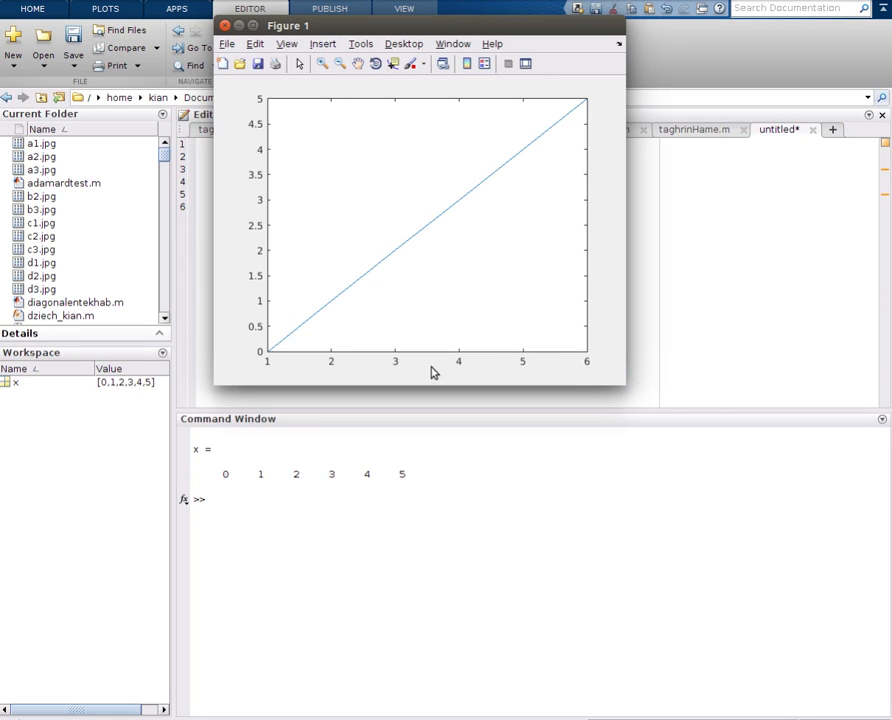
{"action": "mouse_move", "coordinate": [603, 364]}
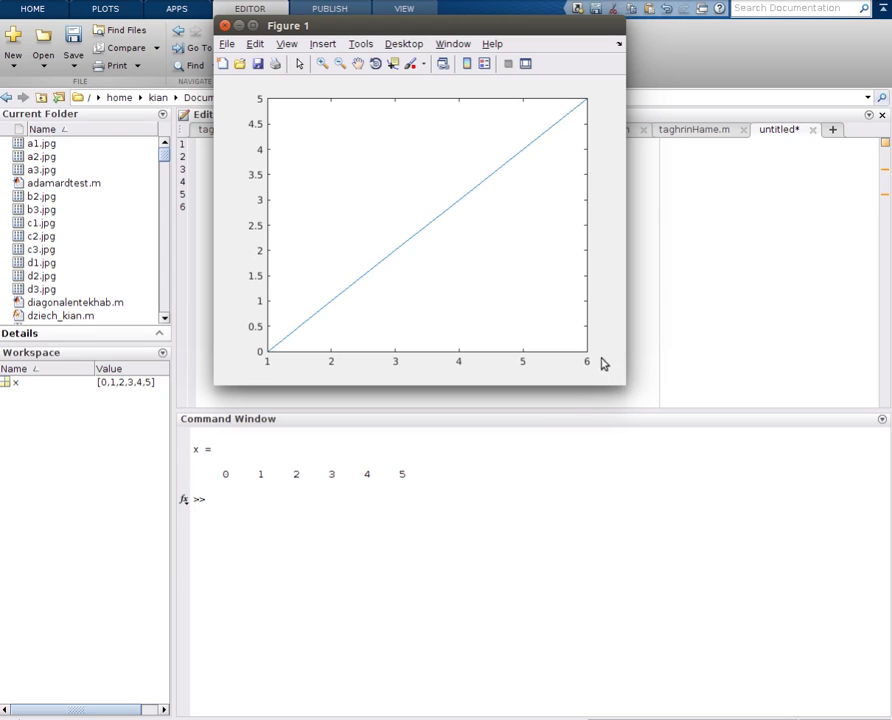
{"action": "mouse_move", "coordinate": [287, 368]}
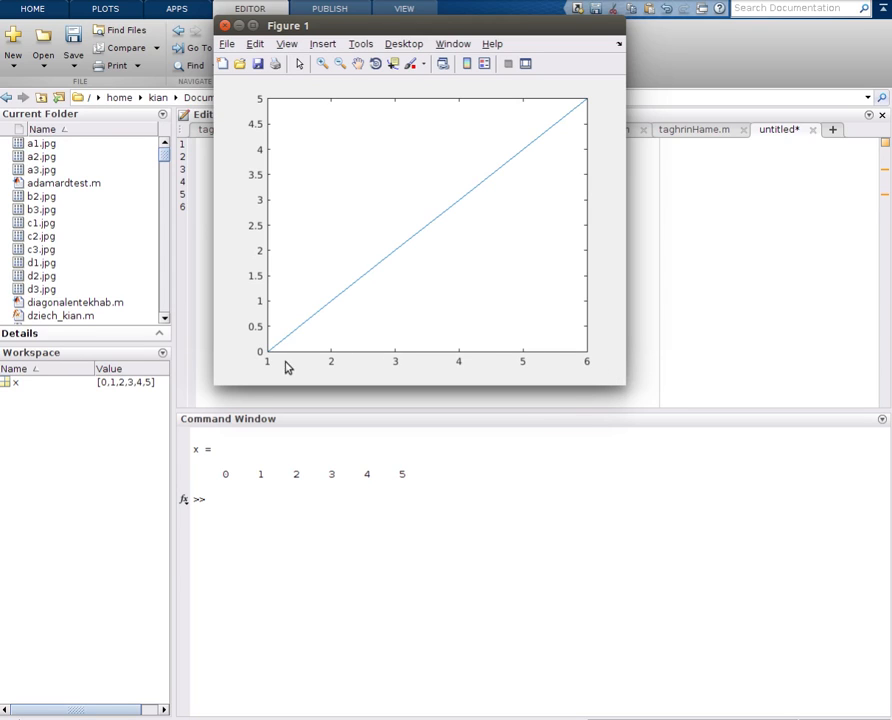
{"action": "mouse_move", "coordinate": [557, 371]}
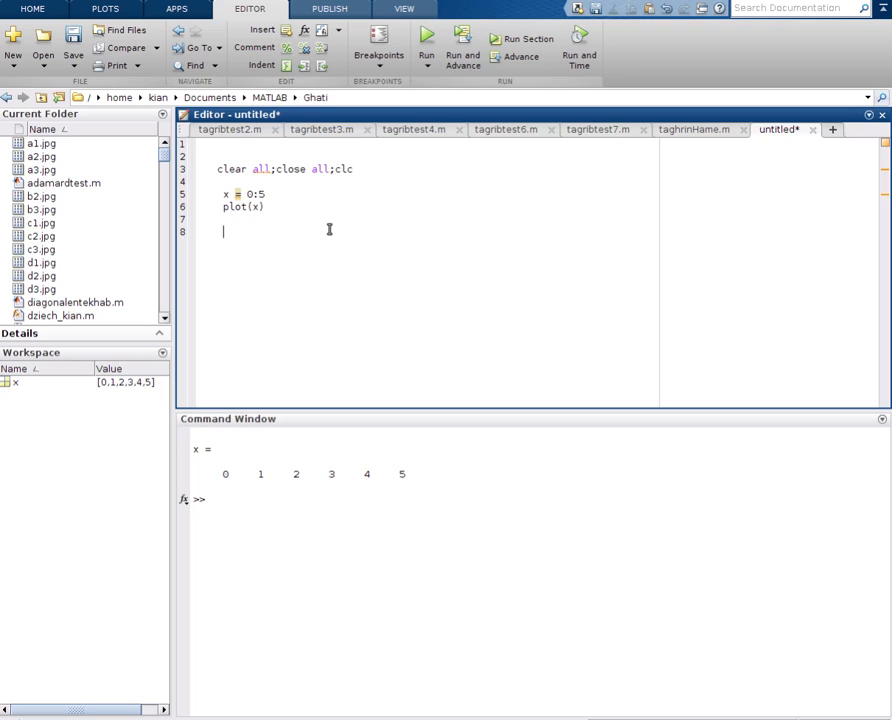
{"action": "mouse_move", "coordinate": [701, 24]}
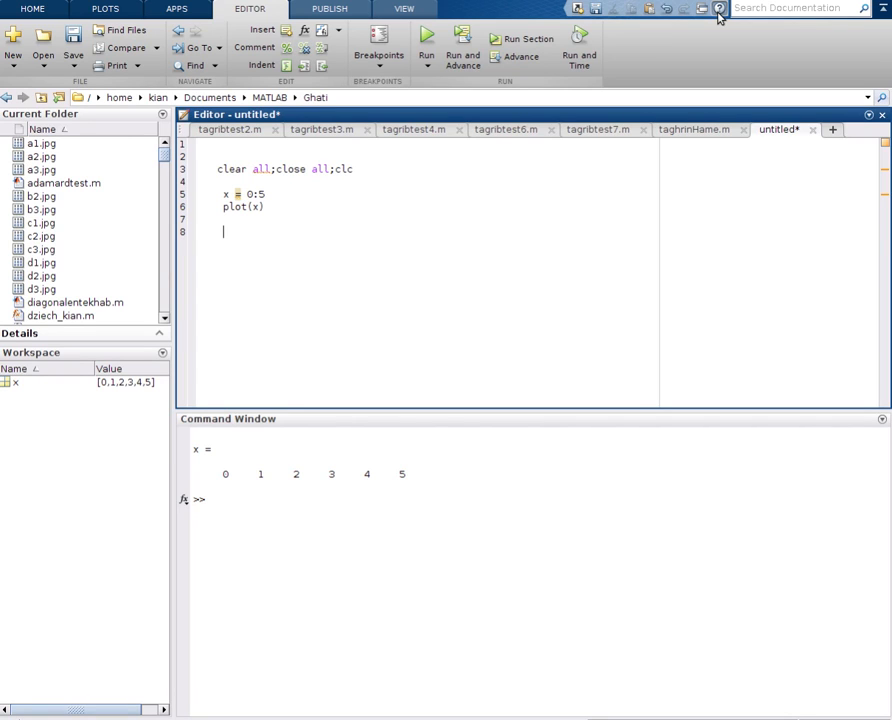
Step: Search the MATLAB documentation for 'set'
{"action": "left_click", "coordinate": [718, 8]}
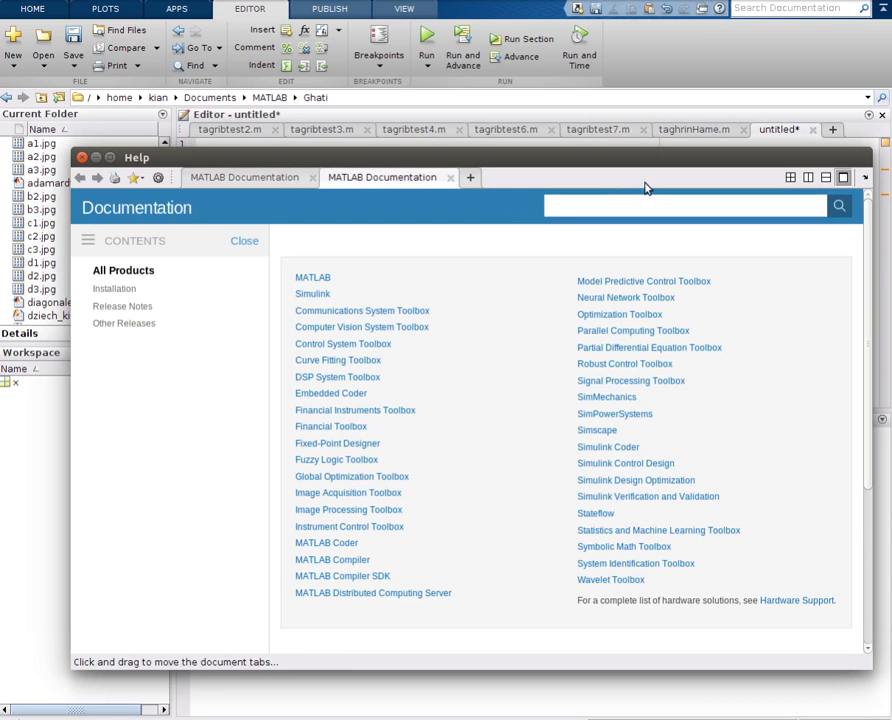
{"action": "type", "text": "set"}
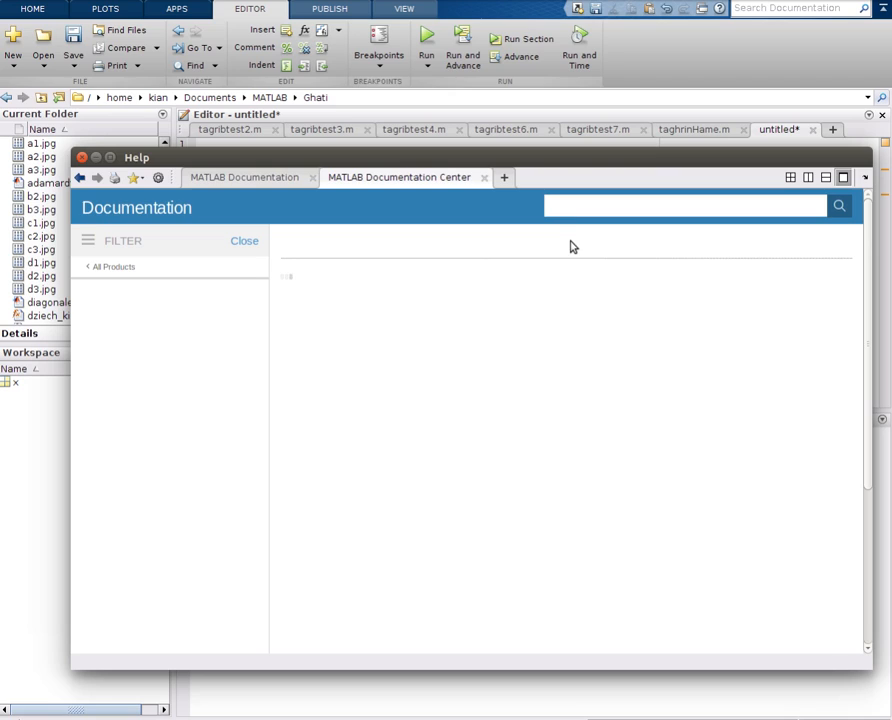
{"action": "type", "text": "set"}
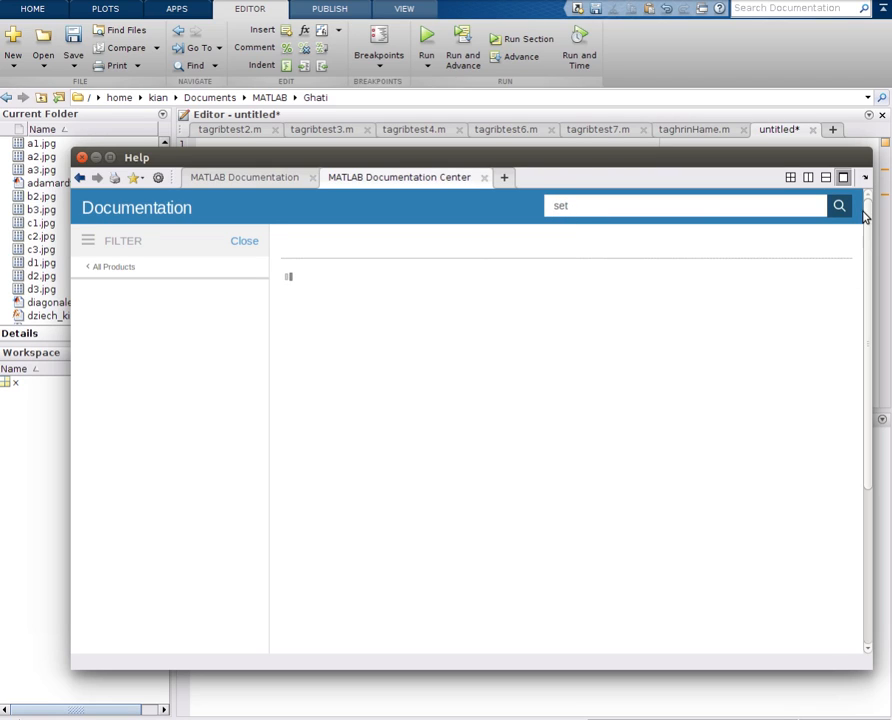
{"action": "left_click", "coordinate": [839, 206]}
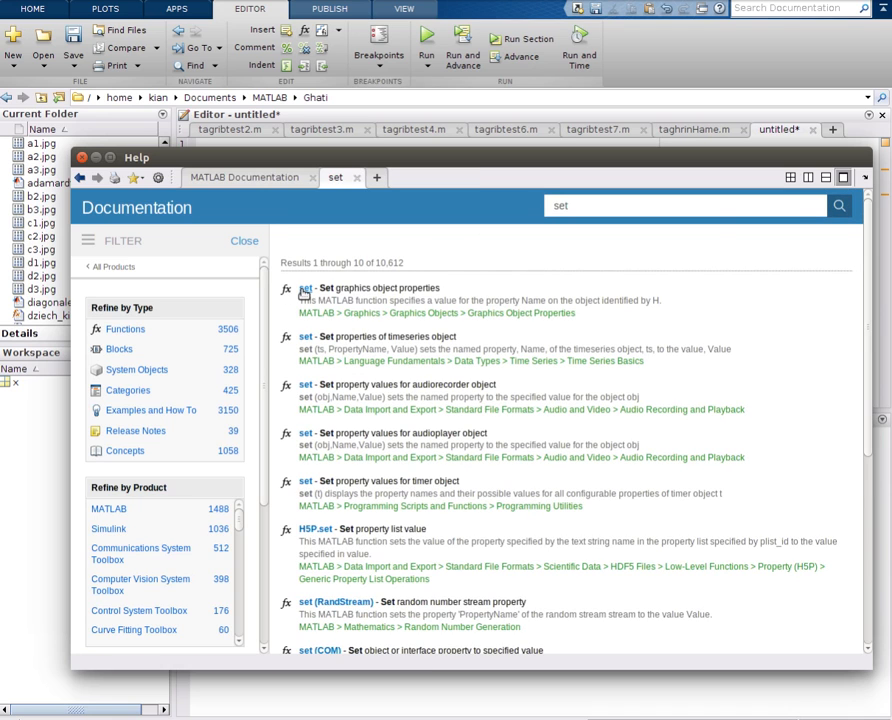
Step: Open the 'set - Set graphics object properties' reference page
{"action": "left_click", "coordinate": [306, 288]}
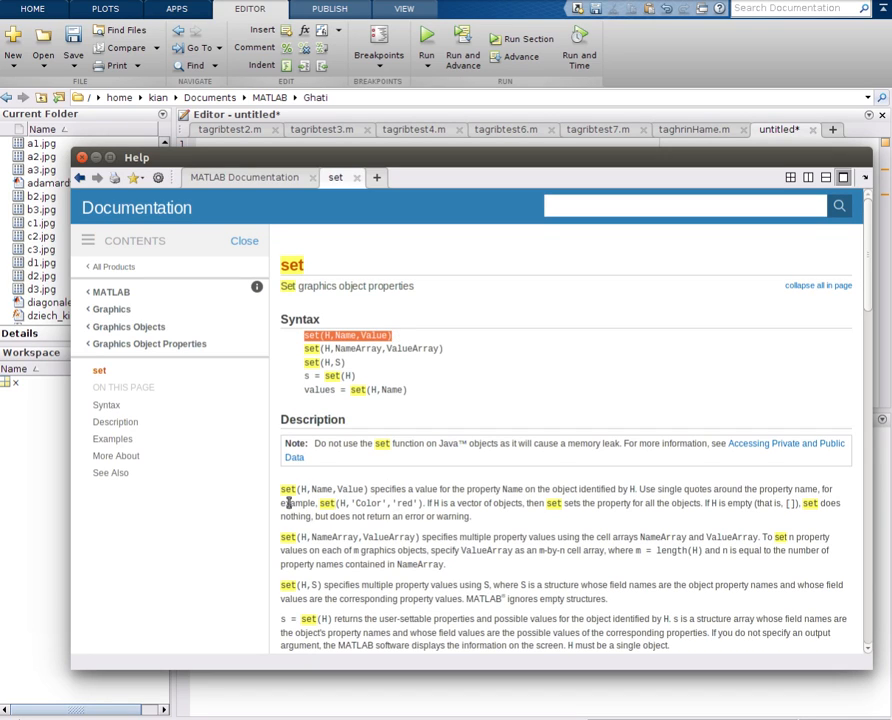
{"action": "mouse_move", "coordinate": [445, 502]}
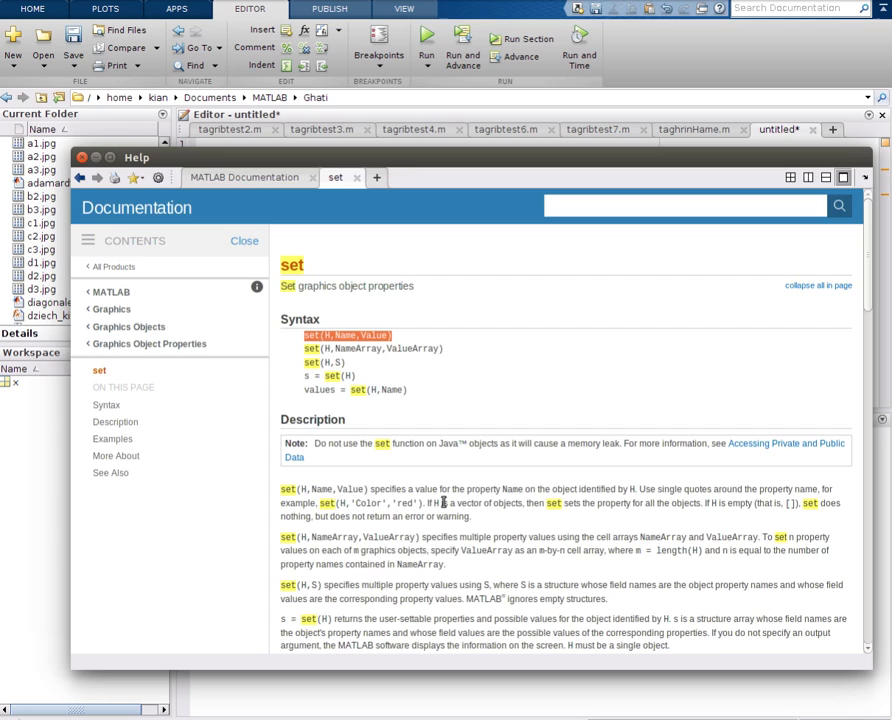
{"action": "mouse_move", "coordinate": [518, 502]}
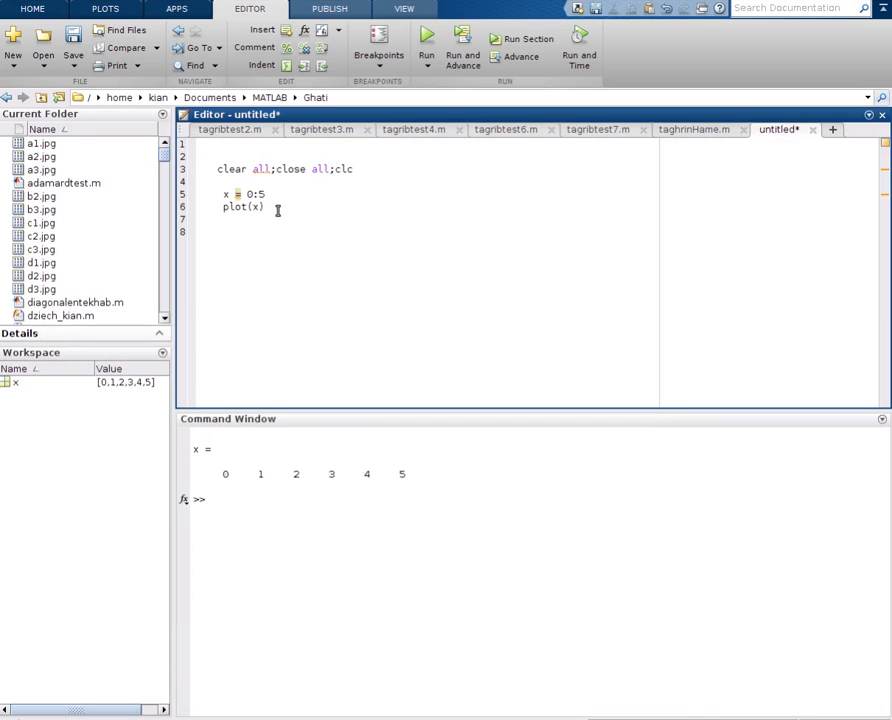
{"action": "type", "text": "set"}
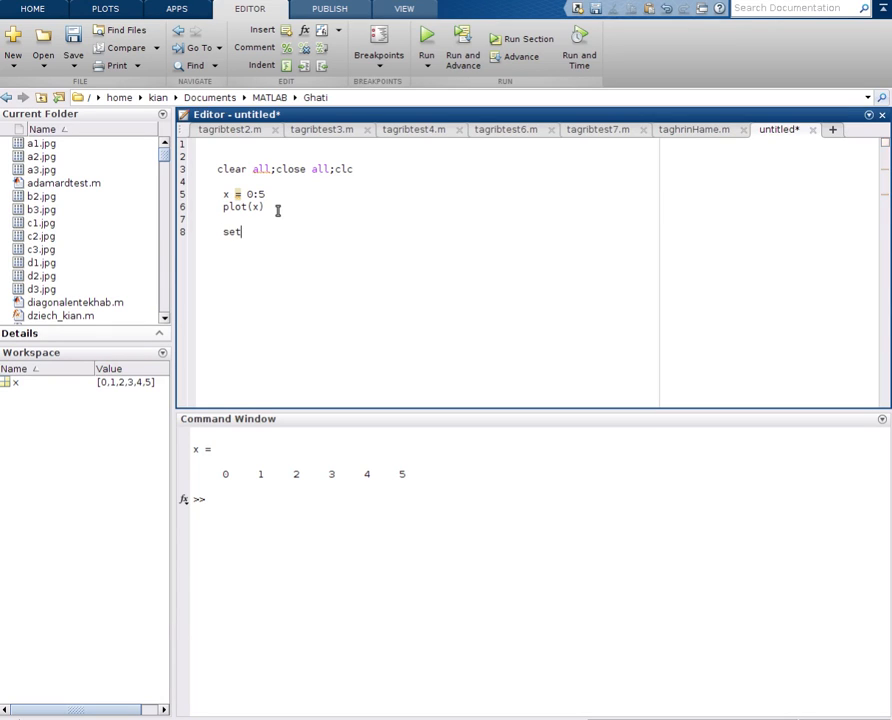
{"action": "type", "text": "()"}
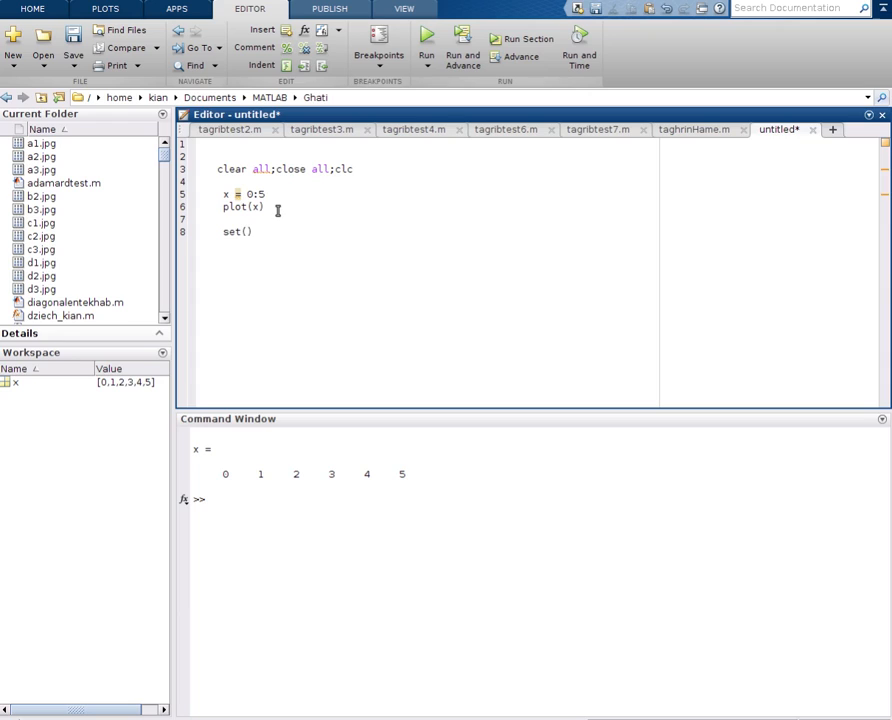
{"action": "type", "text": "gca,"}
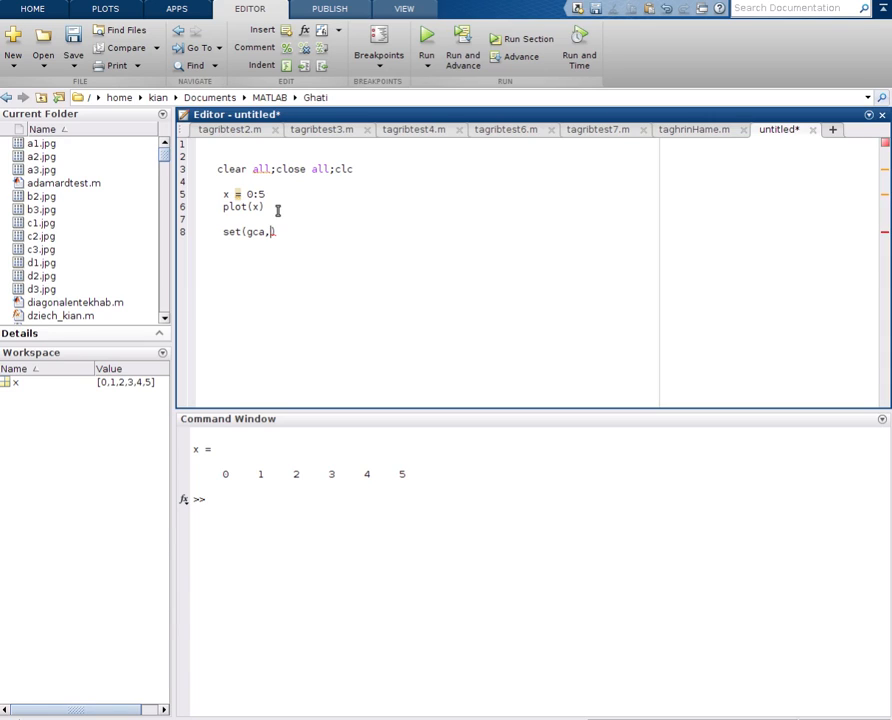
{"action": "type", "text": "l"}
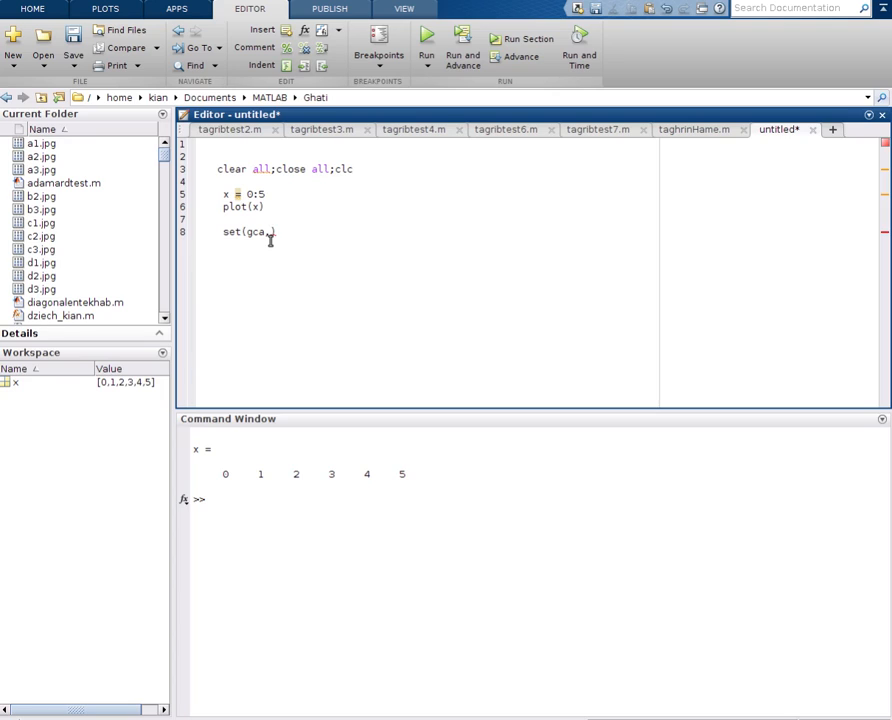
{"action": "type", "text": "1"}
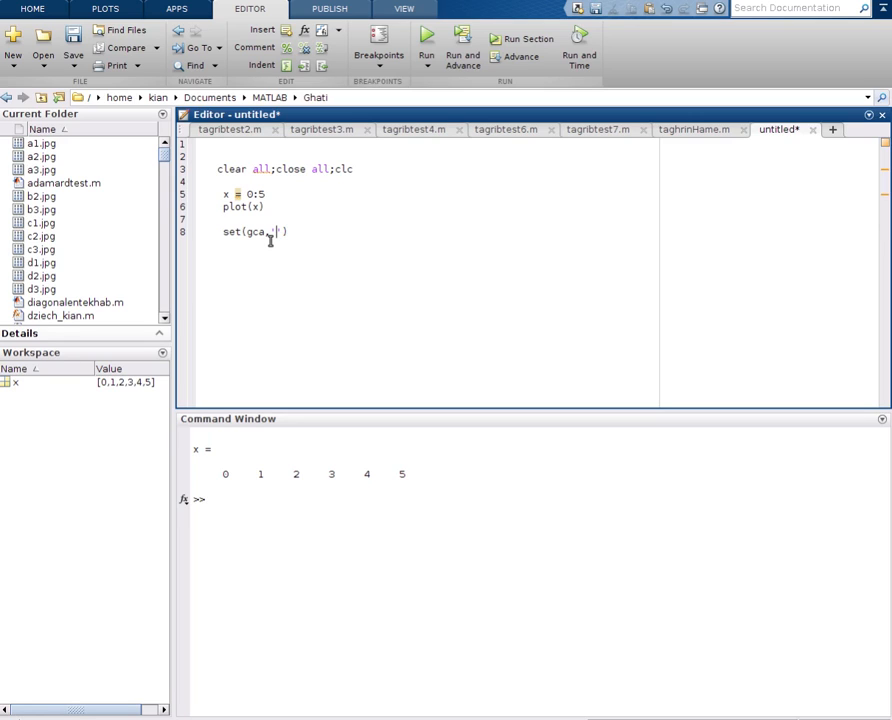
{"action": "type", "text": "'"}
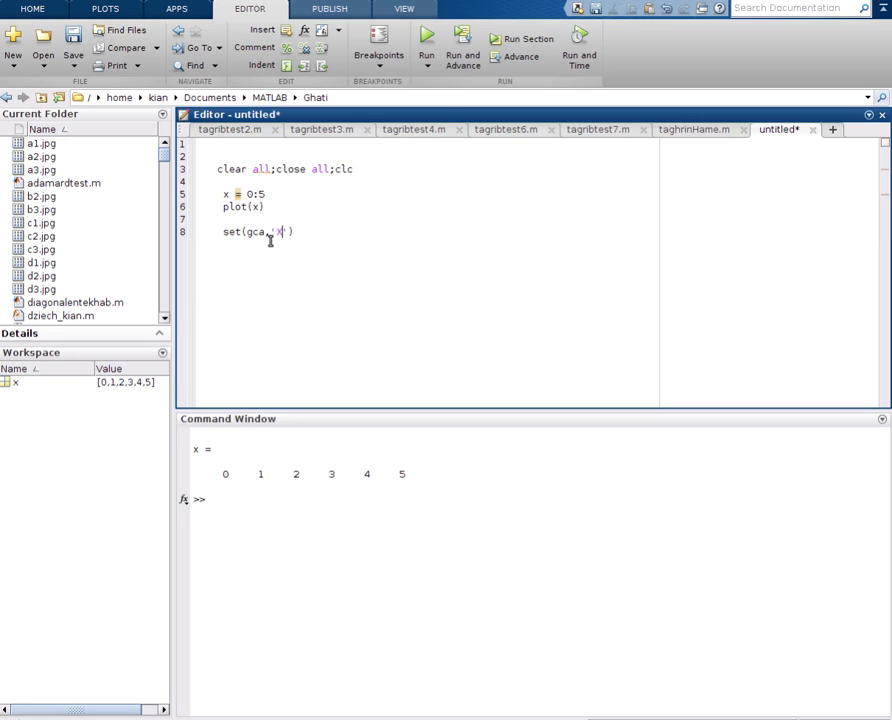
{"action": "type", "text": "XTi"}
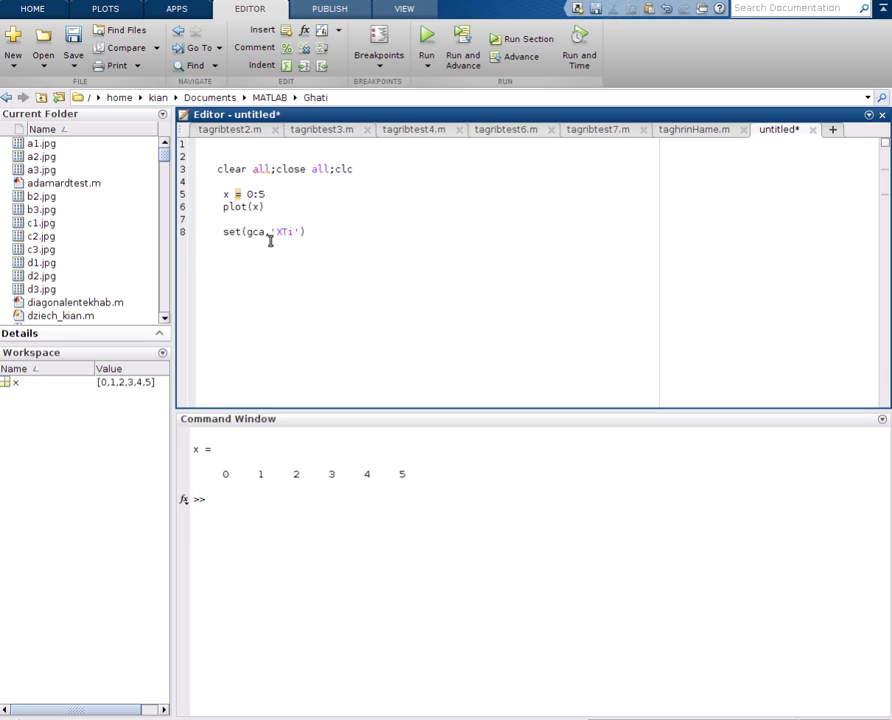
{"action": "type", "text": "cklabel"}
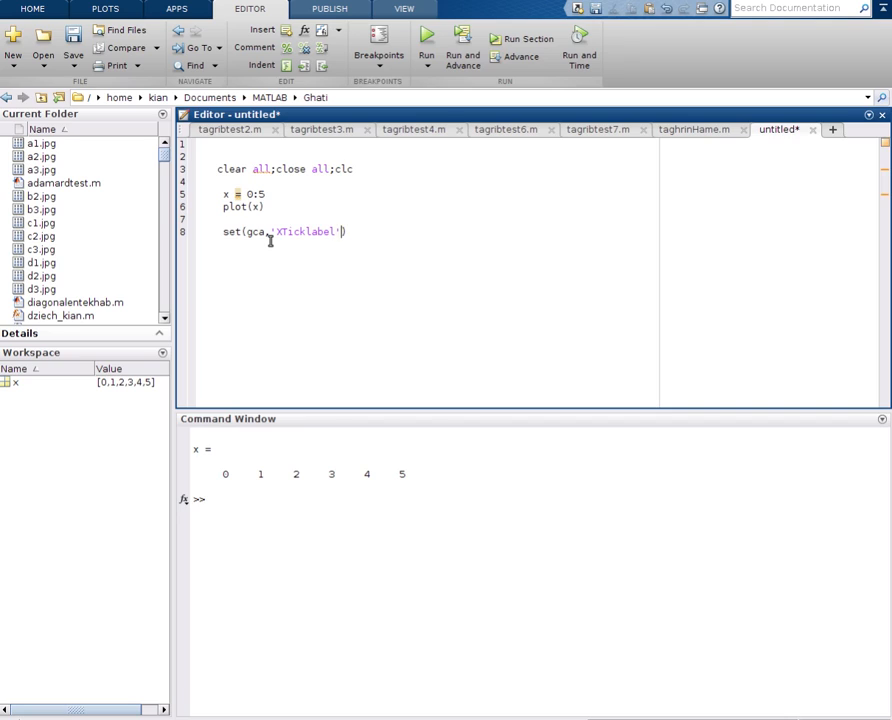
{"action": "type", "text": ","}
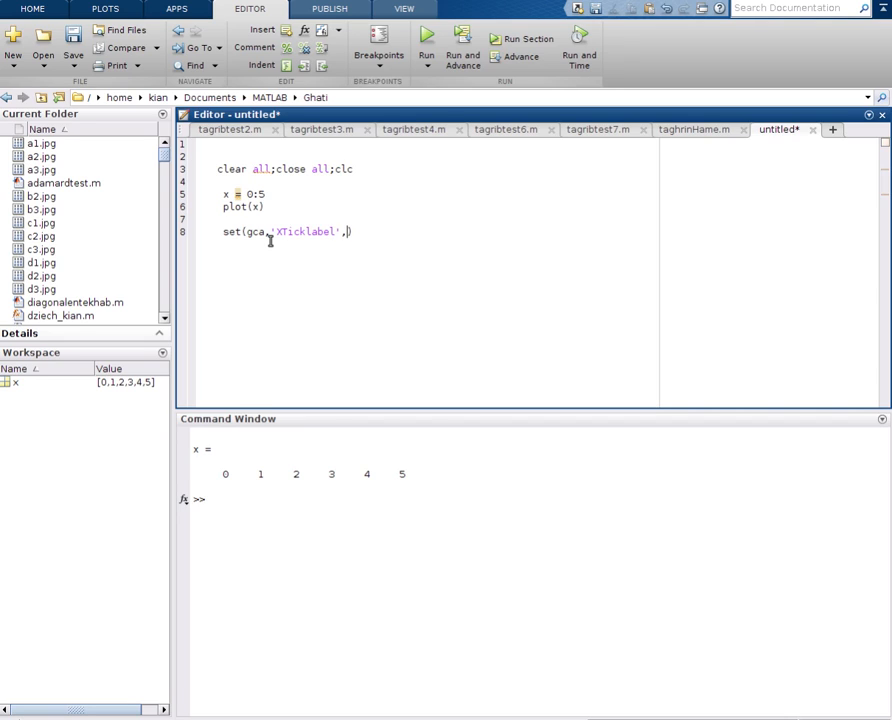
{"action": "type", "text": "[1]"}
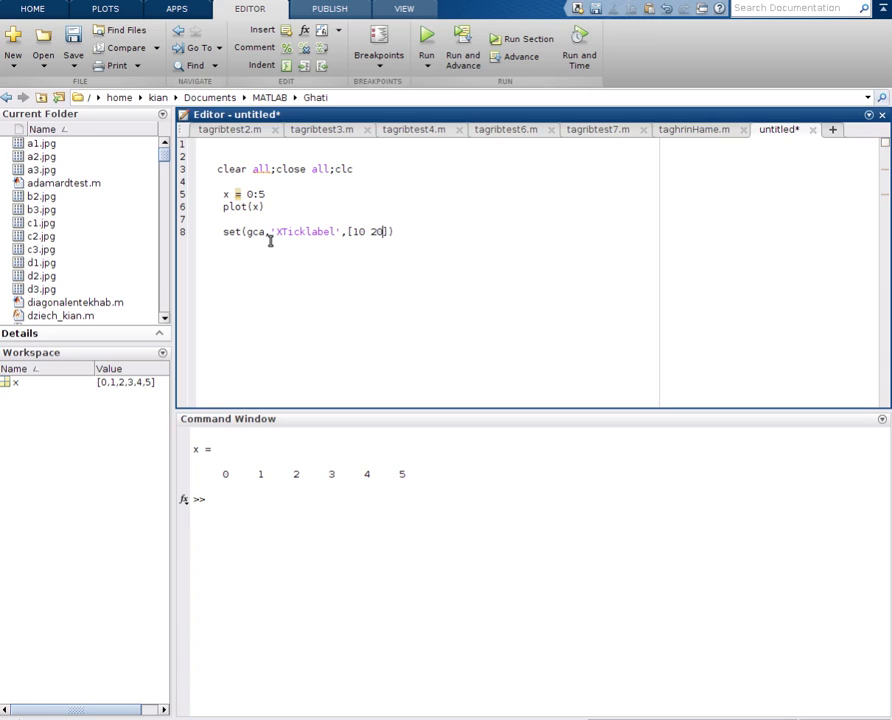
{"action": "type", "text": "30 40"}
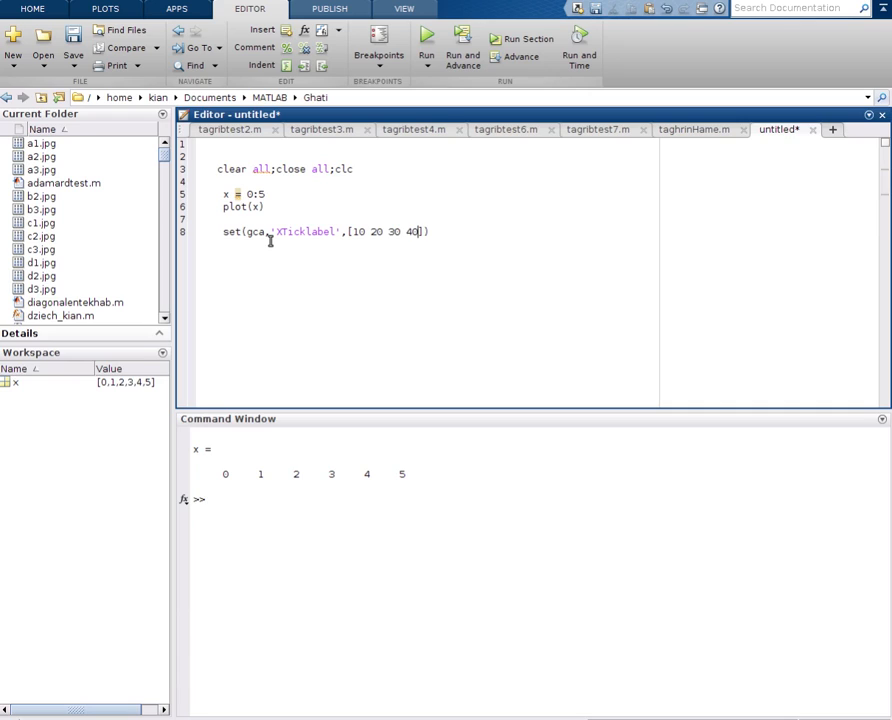
{"action": "type", "text": "50"}
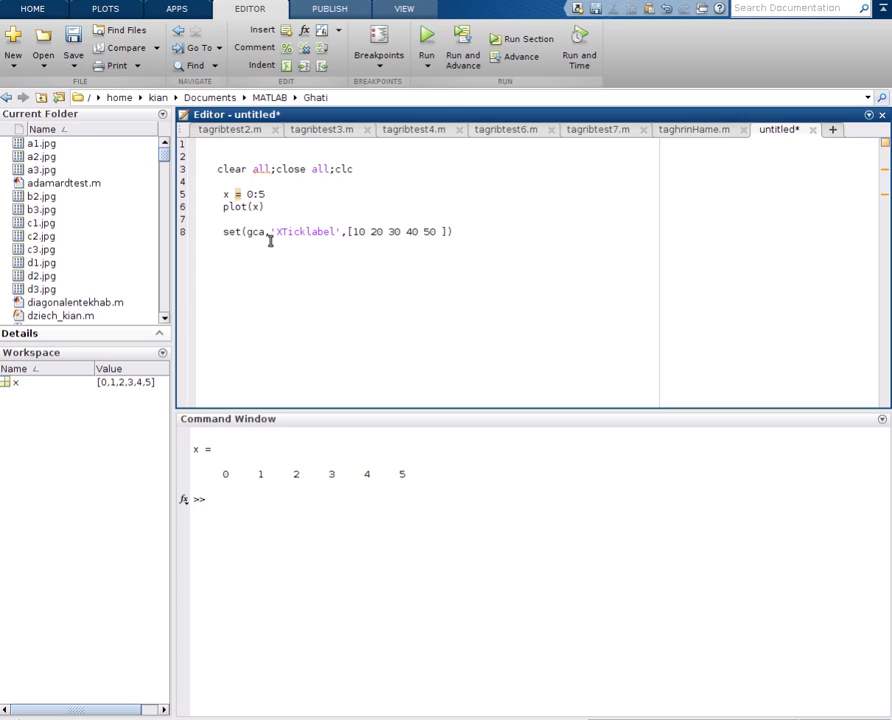
{"action": "type", "text": "100"}
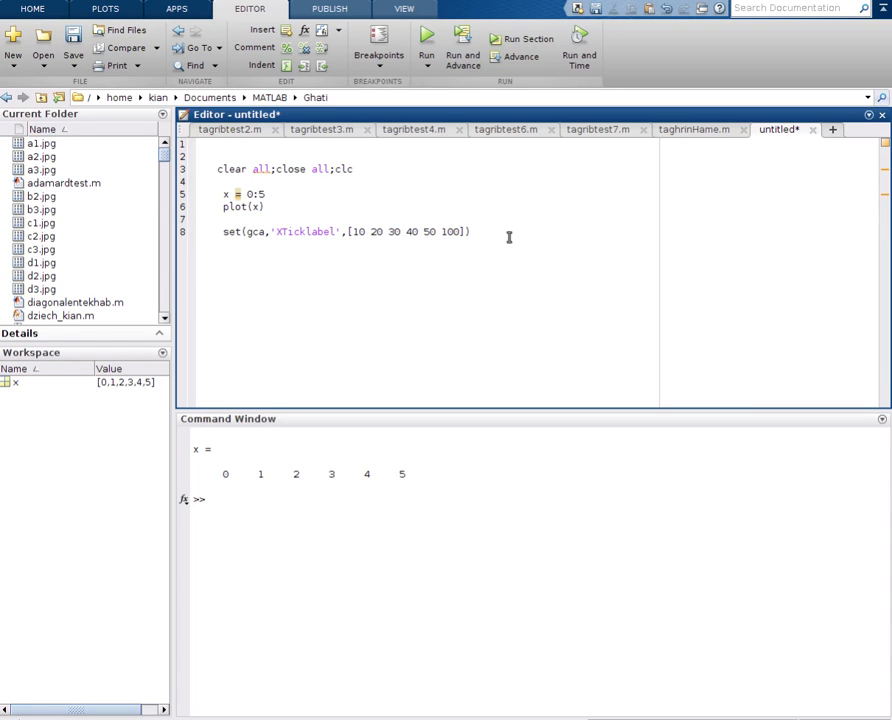
Step: Evaluate the whole script to show x-axis ticks labelled 10 to 100
{"action": "key", "text": "ctrl+a"}
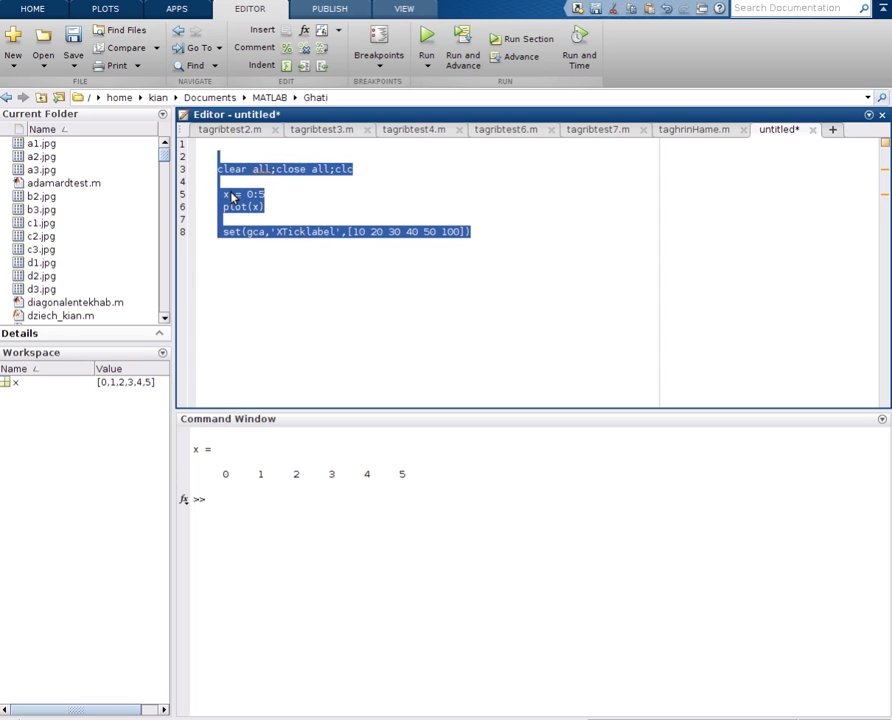
{"action": "right_click", "coordinate": [240, 205]}
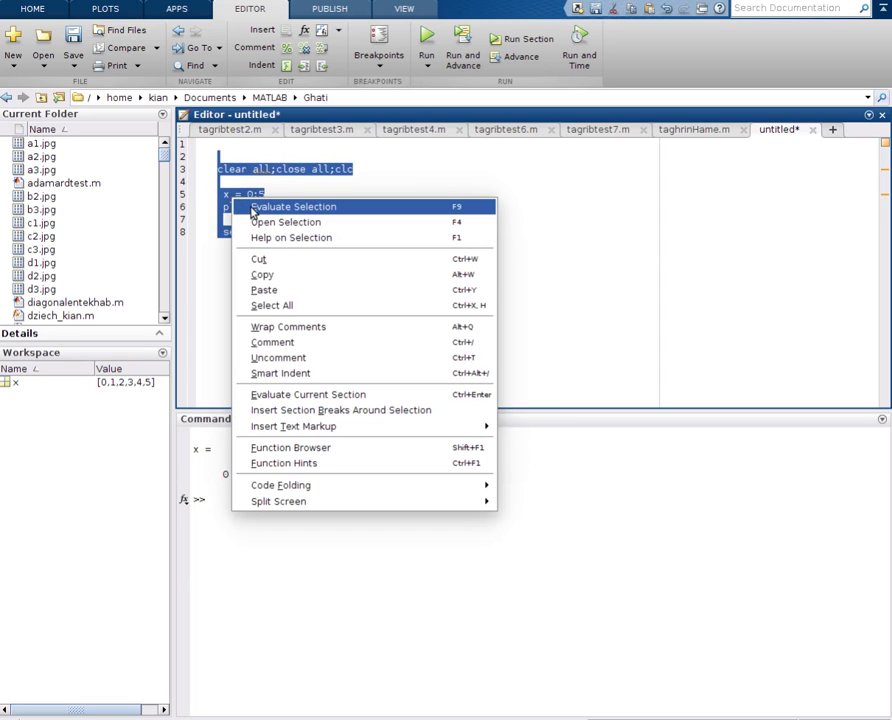
{"action": "left_click", "coordinate": [293, 206]}
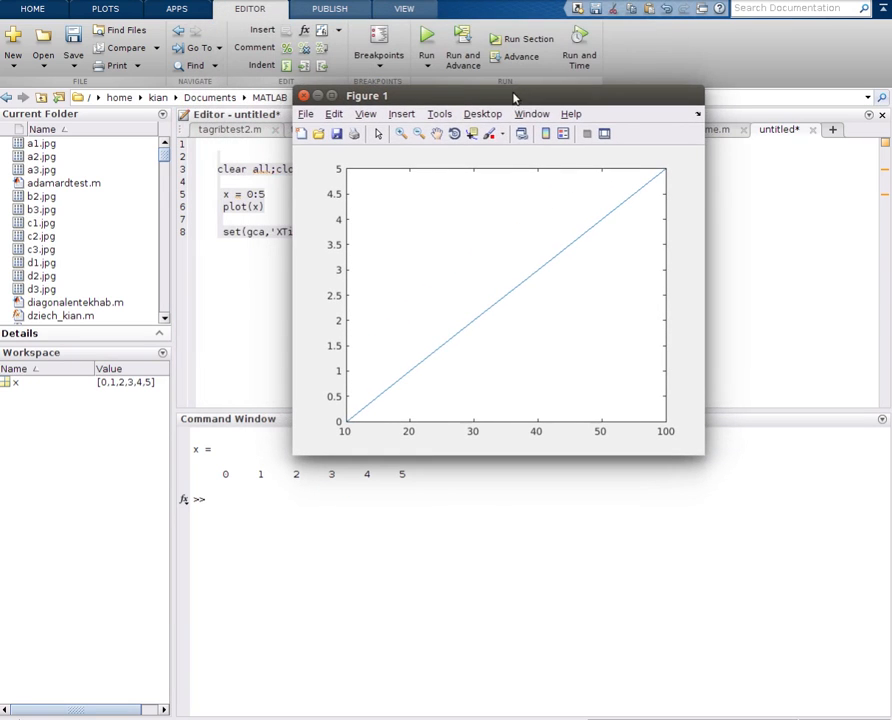
{"action": "mouse_move", "coordinate": [350, 441]}
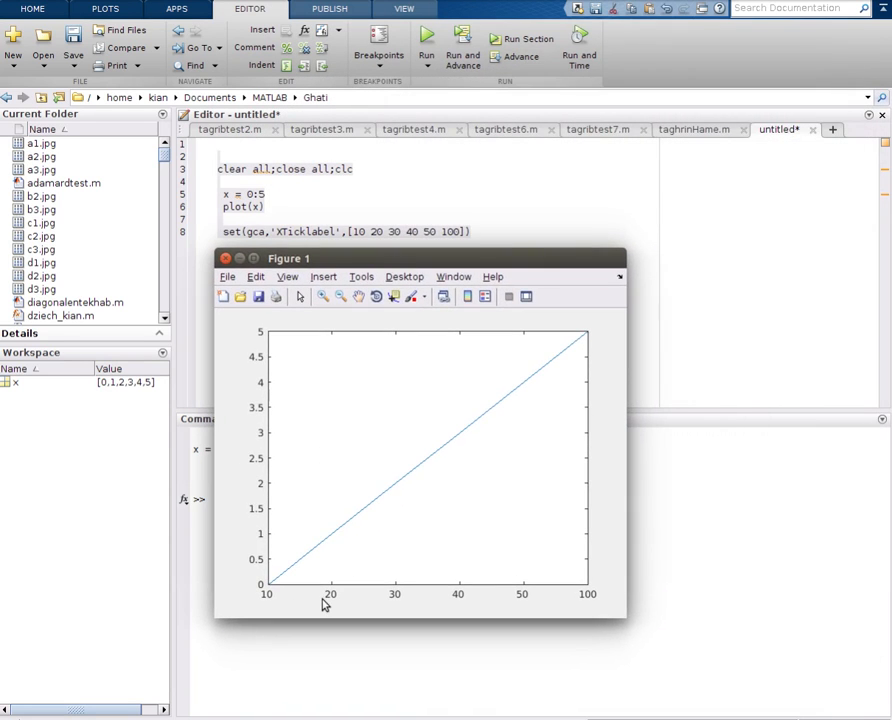
{"action": "mouse_move", "coordinate": [265, 601]}
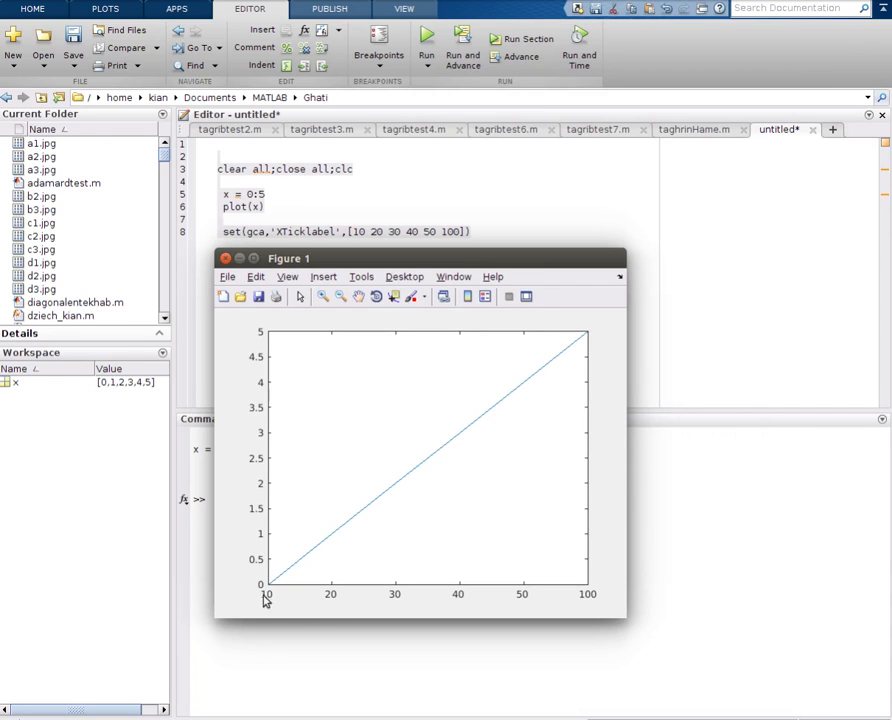
{"action": "mouse_move", "coordinate": [511, 609]}
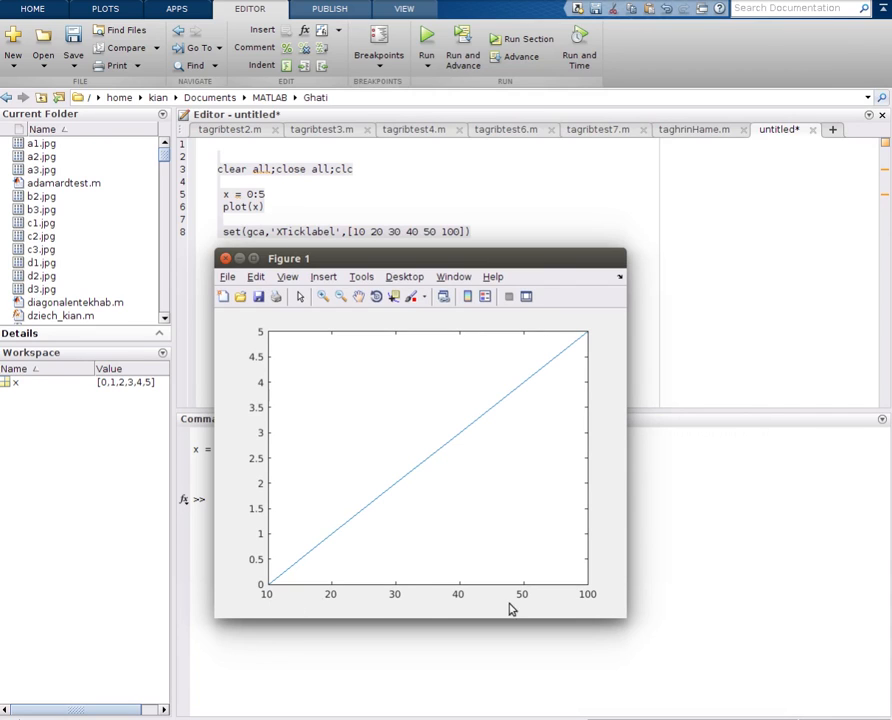